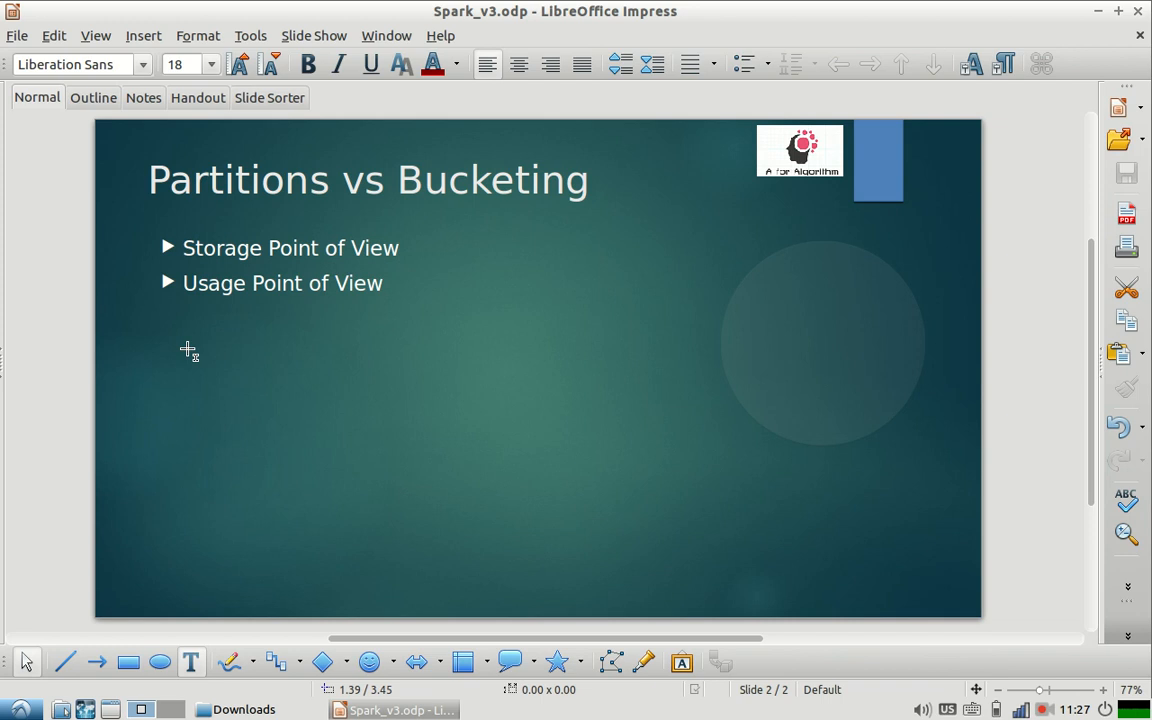
{"action": "mouse_move", "coordinate": [388, 538]}
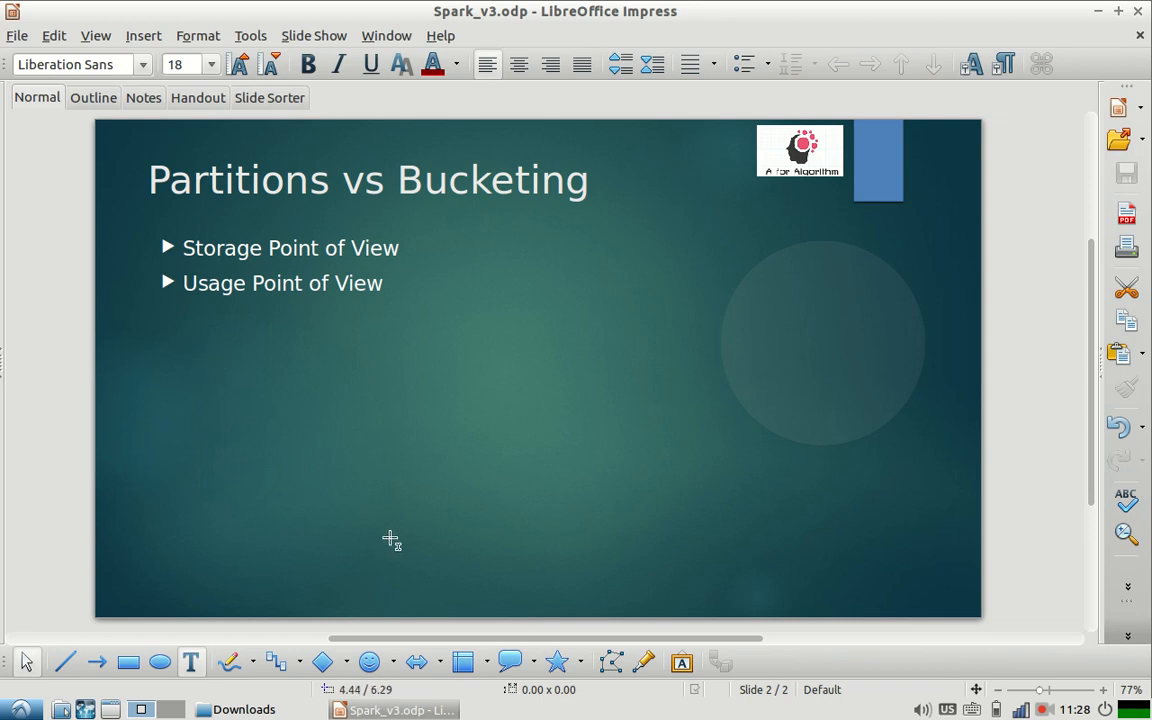
{"action": "mouse_move", "coordinate": [404, 519]}
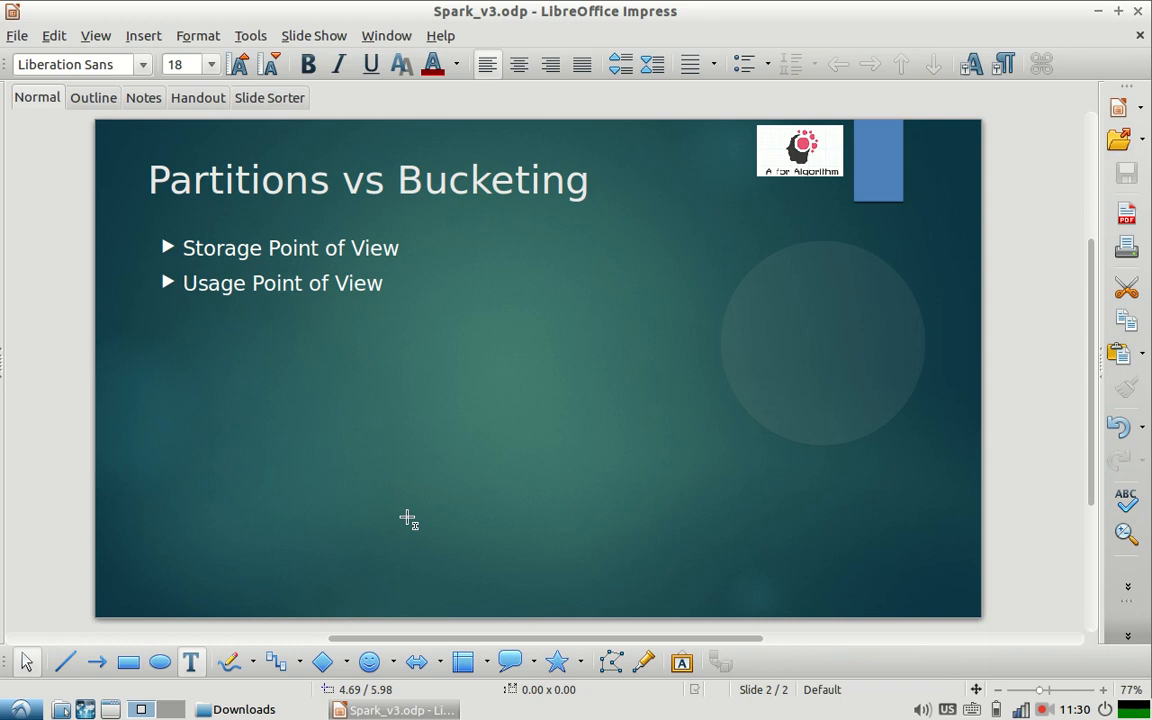
{"action": "mouse_move", "coordinate": [813, 275]}
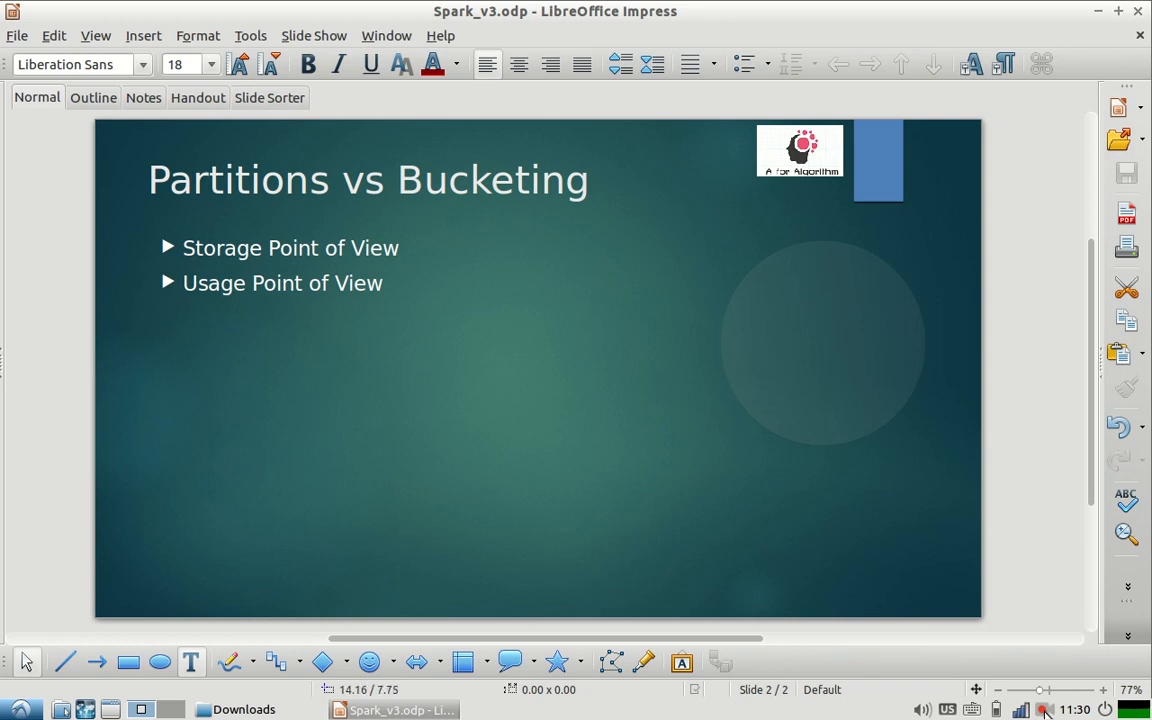
{"action": "left_click", "coordinate": [1044, 708]}
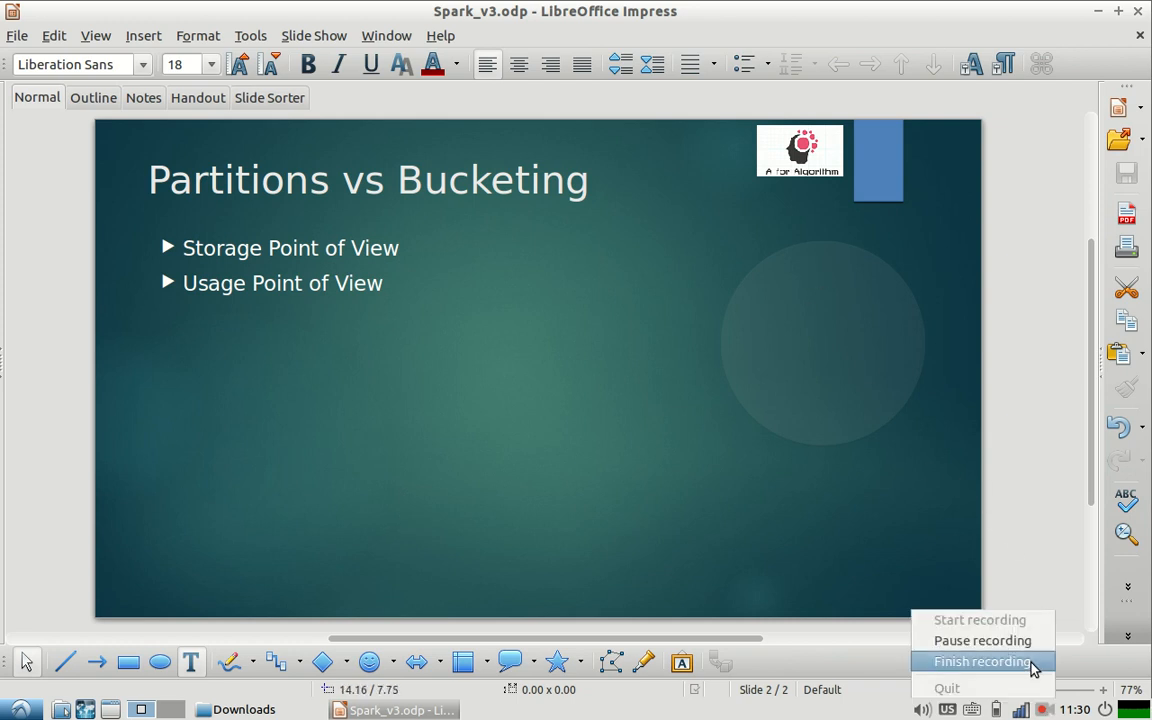